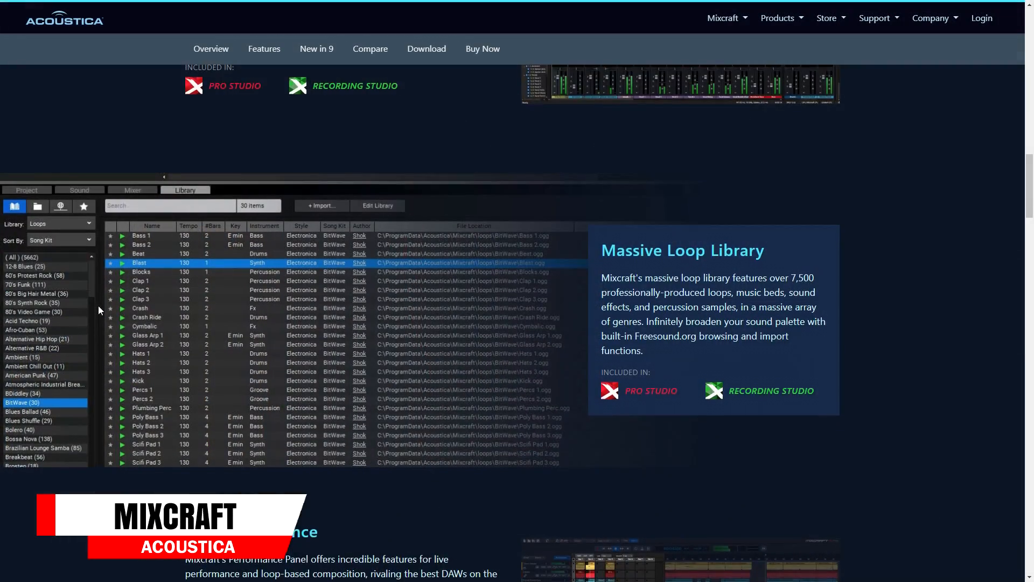
# Scroll through the Mixcraft 9 feature list.
pyautogui.scroll(-3)
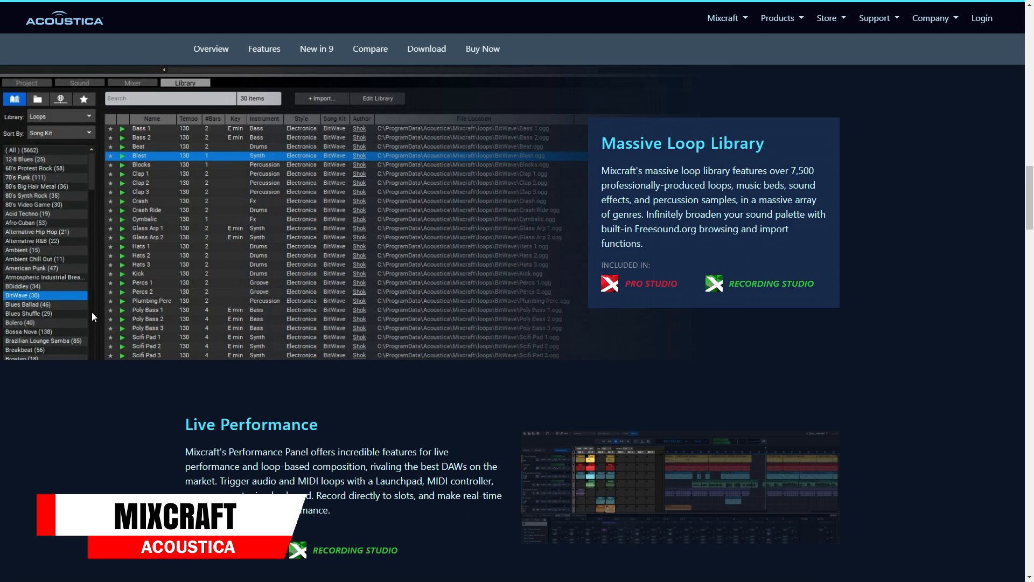
pyautogui.scroll(-3)
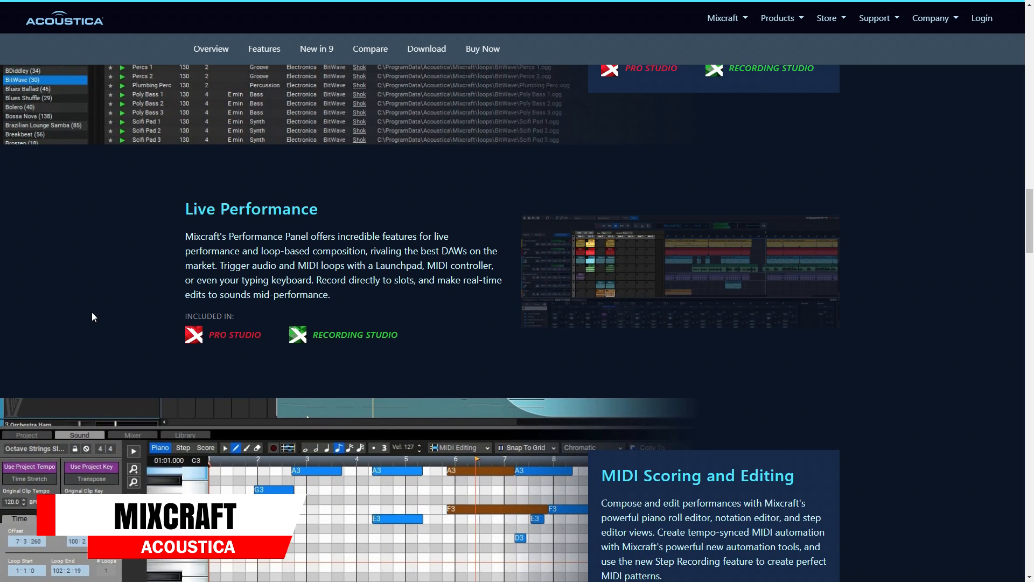
pyautogui.scroll(-3)
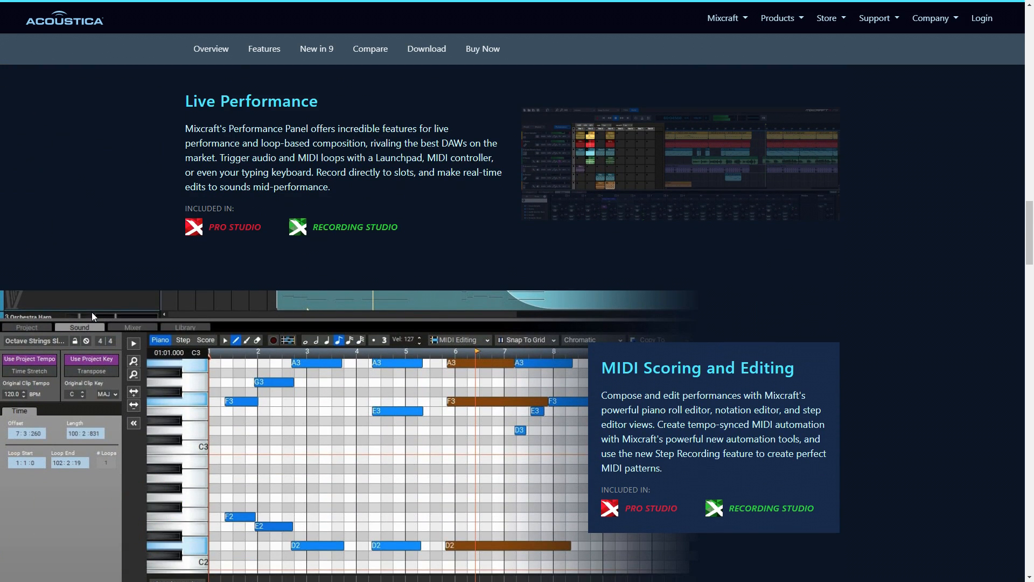
pyautogui.scroll(-3)
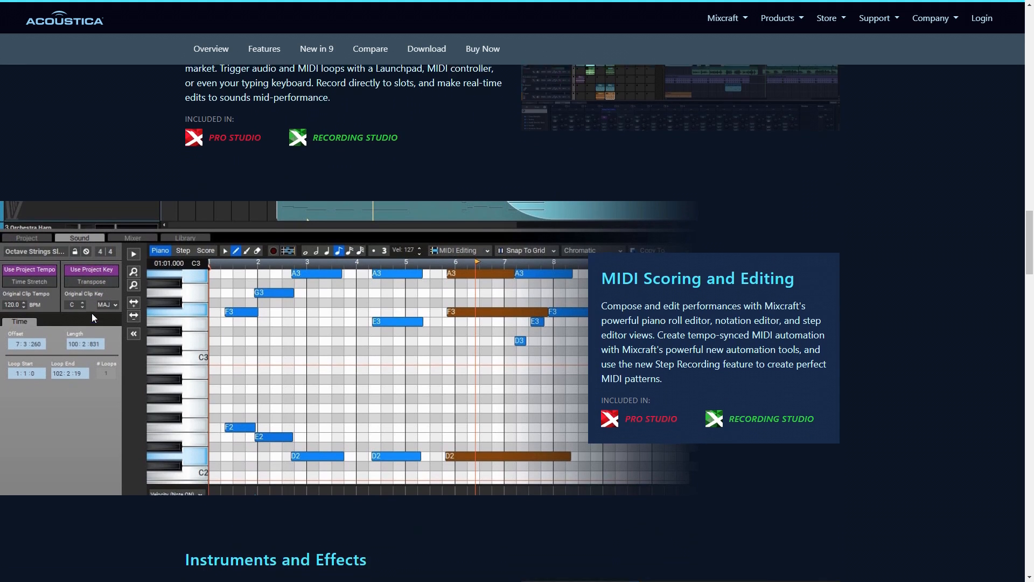
pyautogui.scroll(-3)
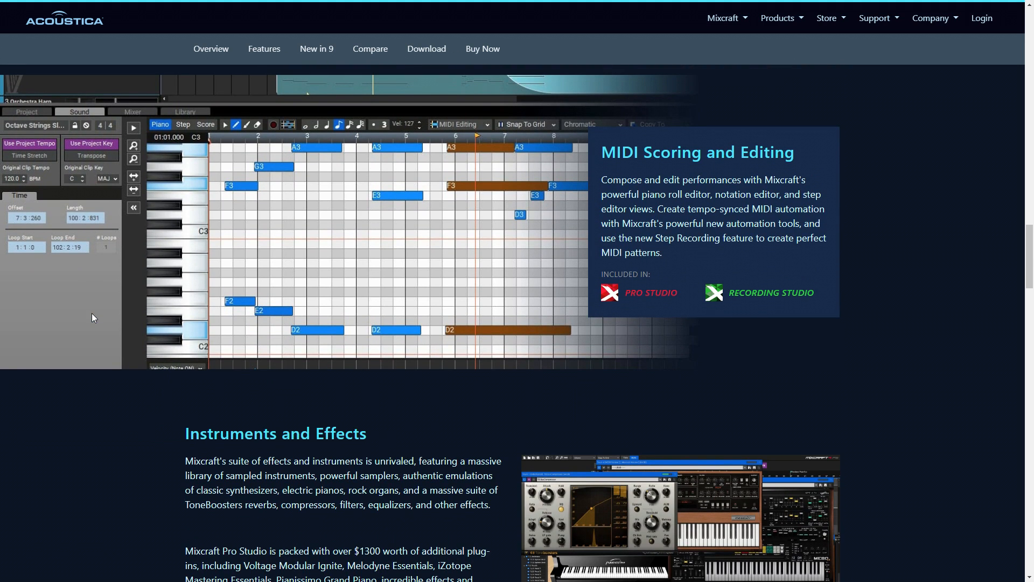
pyautogui.scroll(-3)
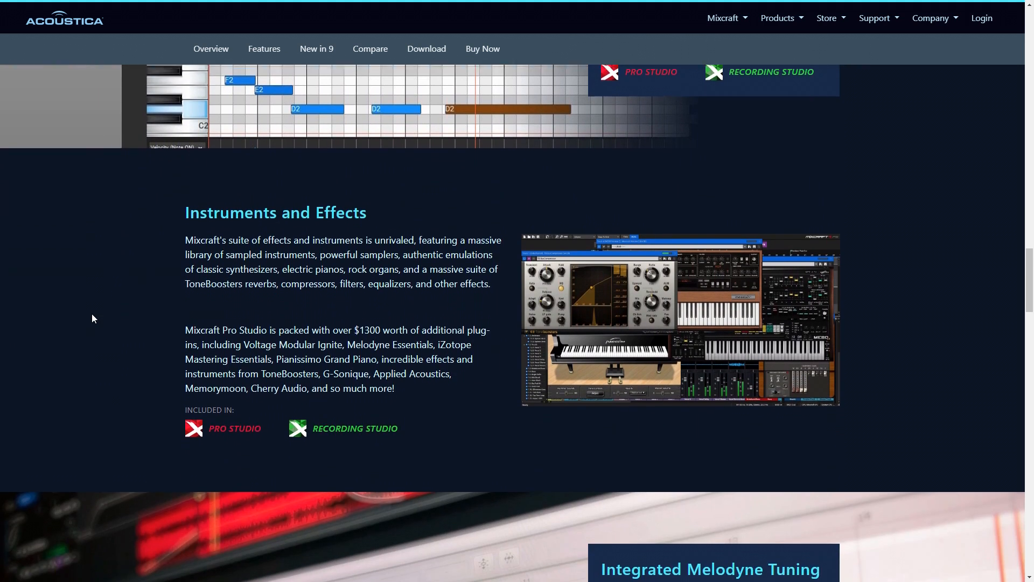
pyautogui.scroll(-3)
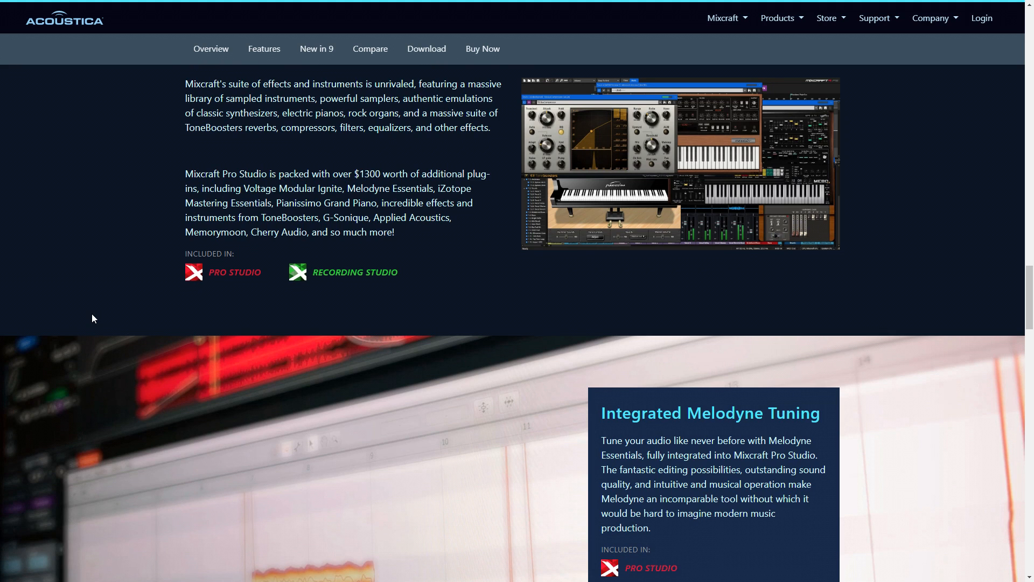
pyautogui.scroll(-3)
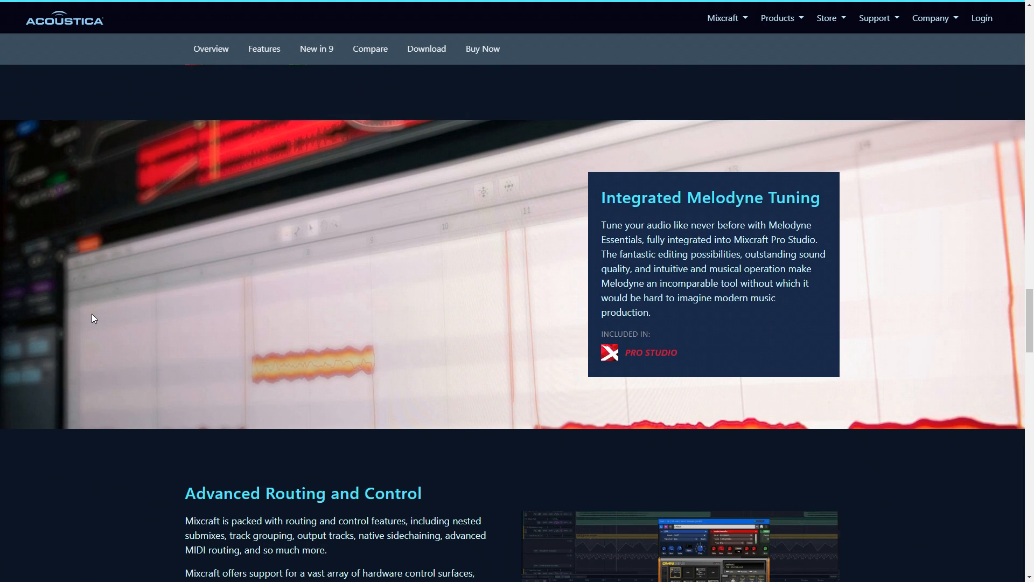
# Continue down to the pricing section and open the Compare Mixcraft Versions page.
pyautogui.scroll(-3)
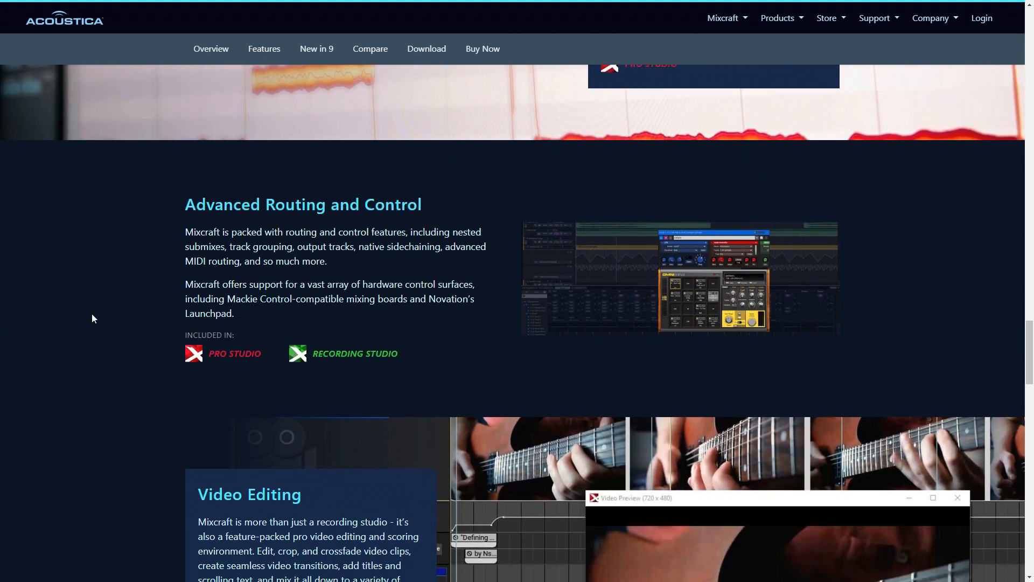
pyautogui.scroll(-3)
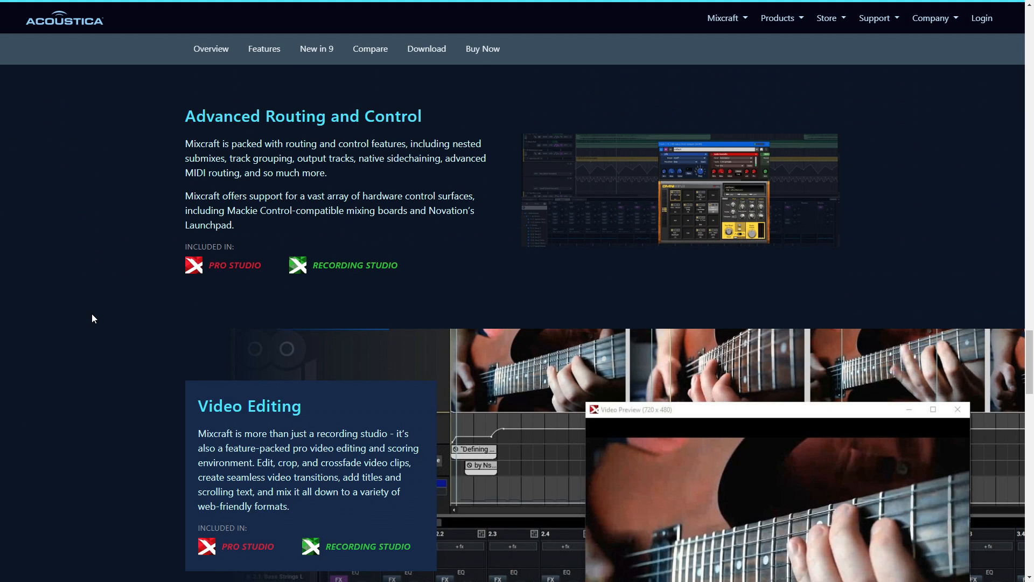
pyautogui.scroll(-3)
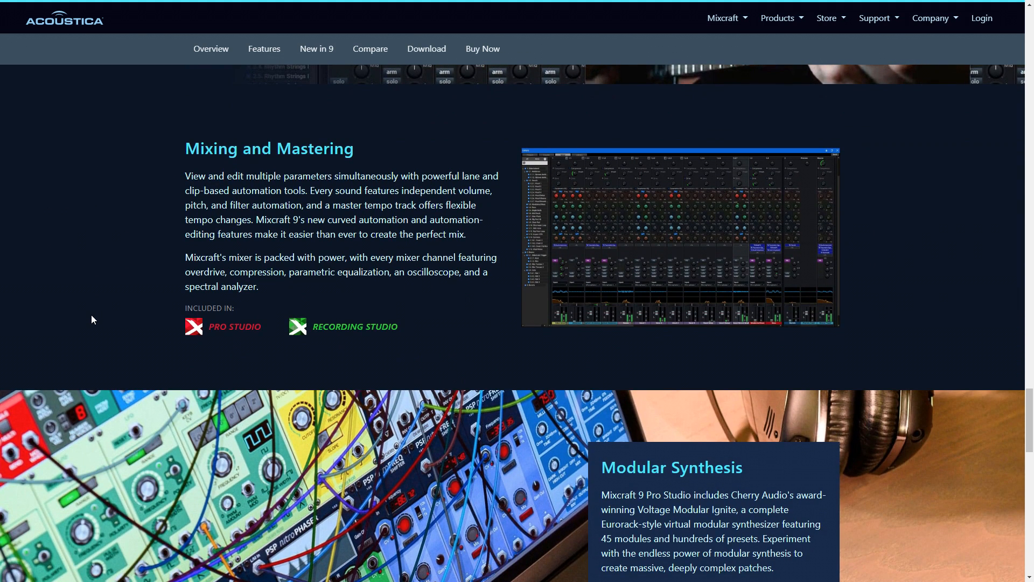
pyautogui.scroll(-3)
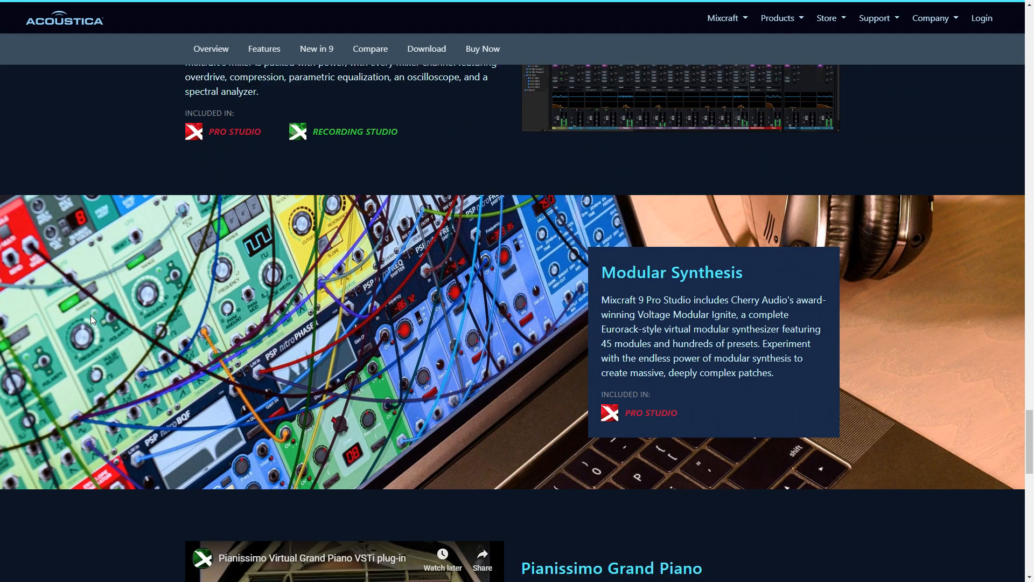
pyautogui.scroll(-3)
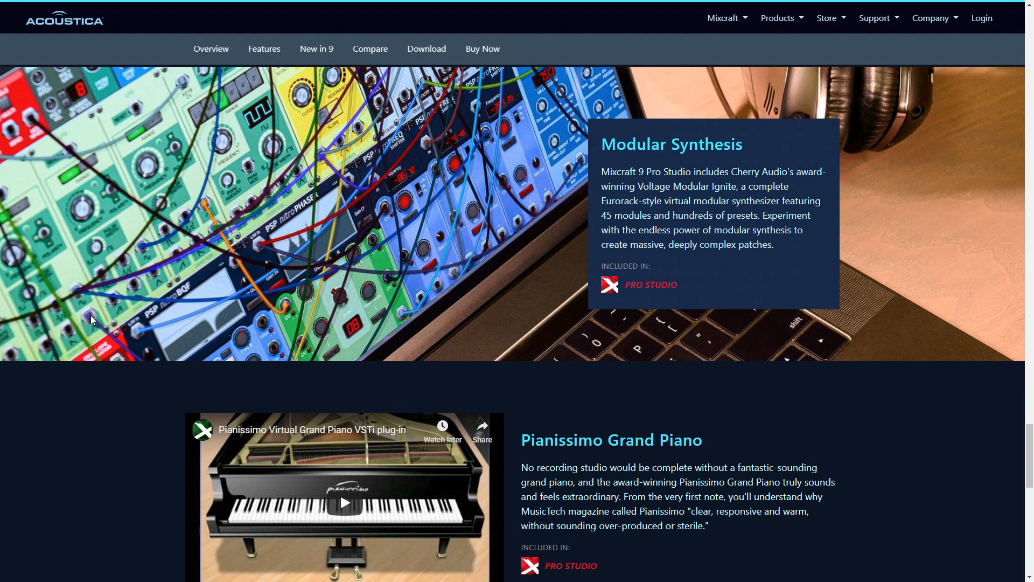
pyautogui.scroll(-3)
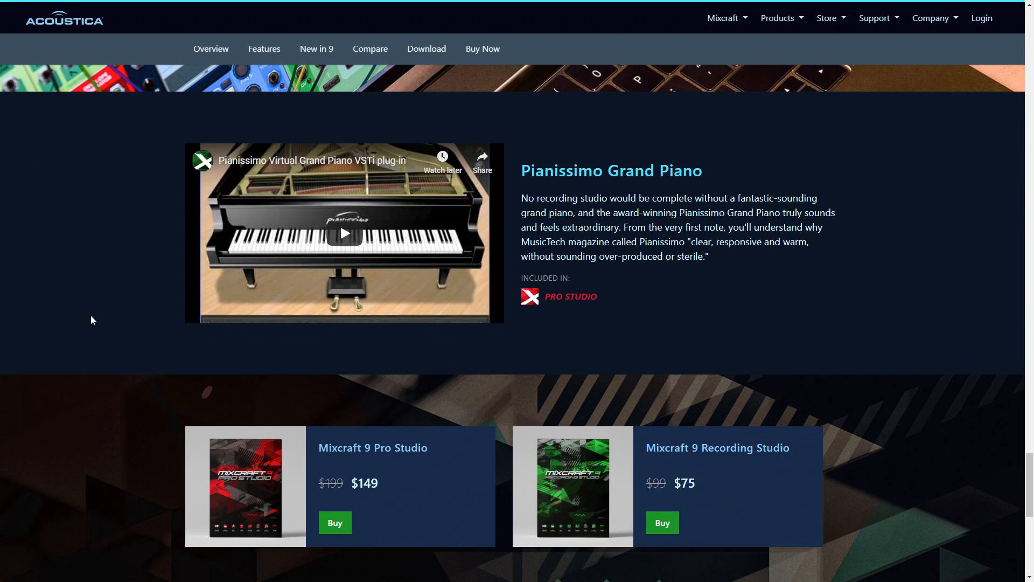
pyautogui.scroll(-3)
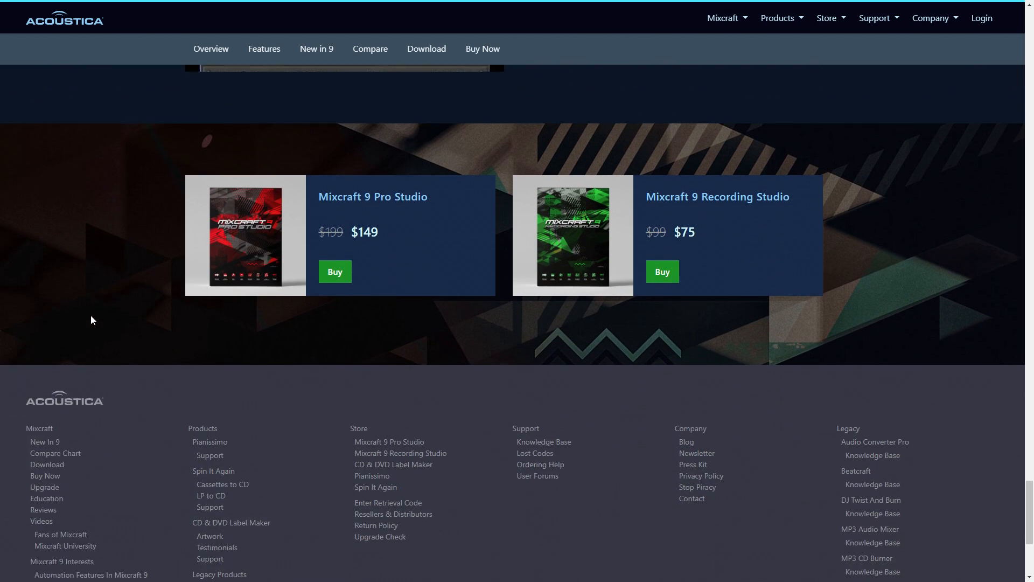
pyautogui.scroll(-3)
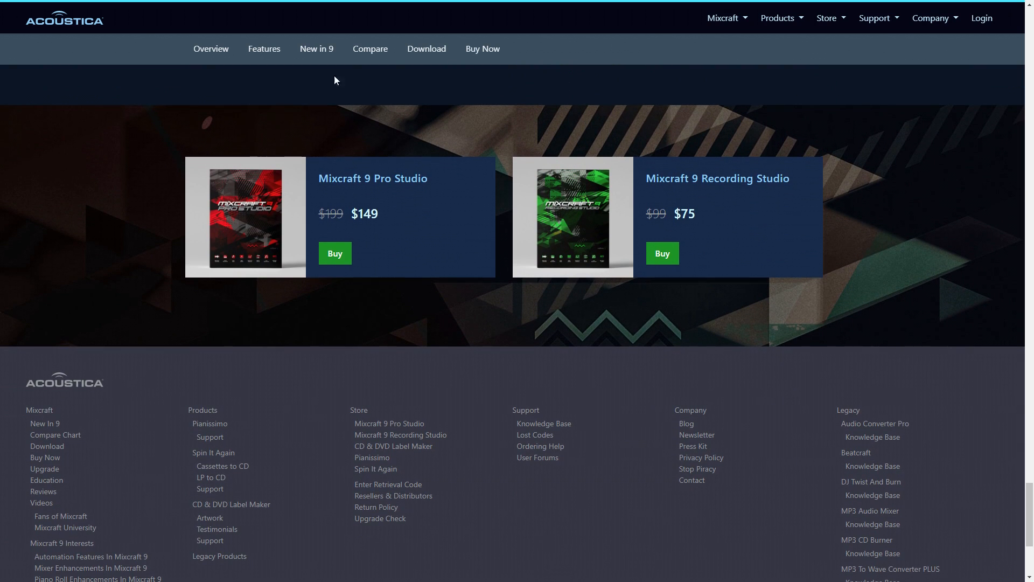
pyautogui.click(370, 48)
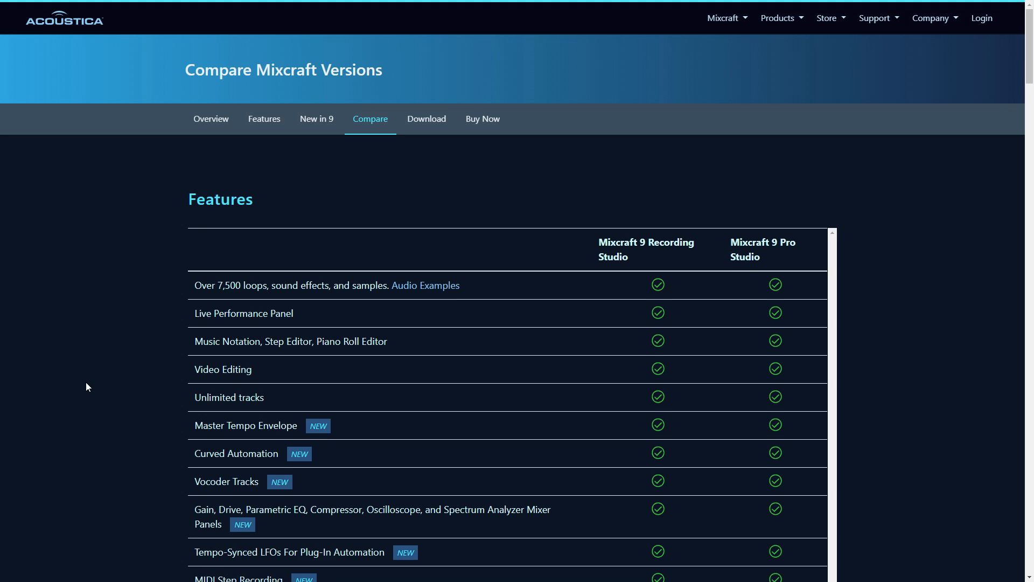
# Scroll the Compare Mixcraft Versions table to see which features each edition includes.
pyautogui.scroll(-3)
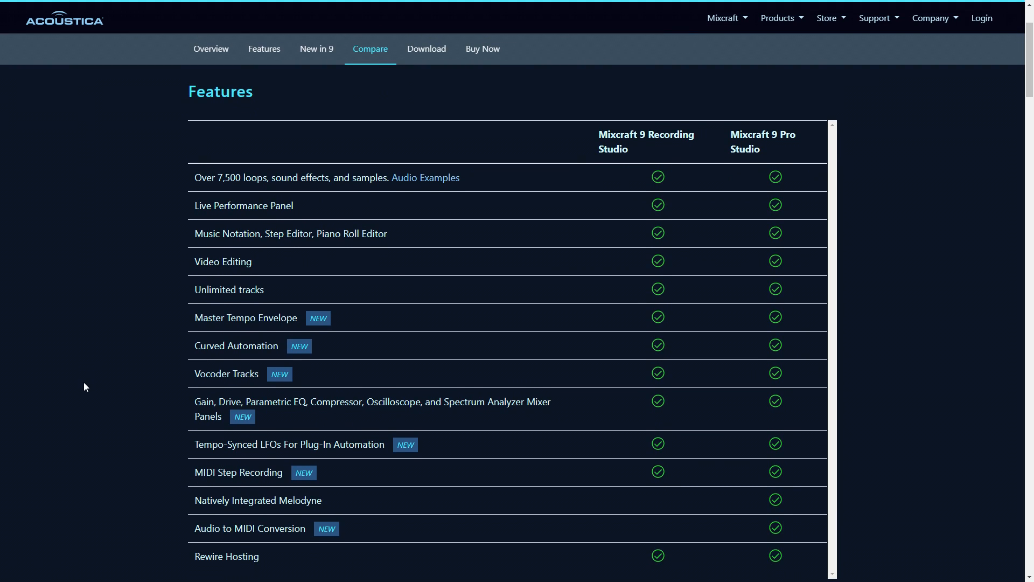
pyautogui.scroll(-3)
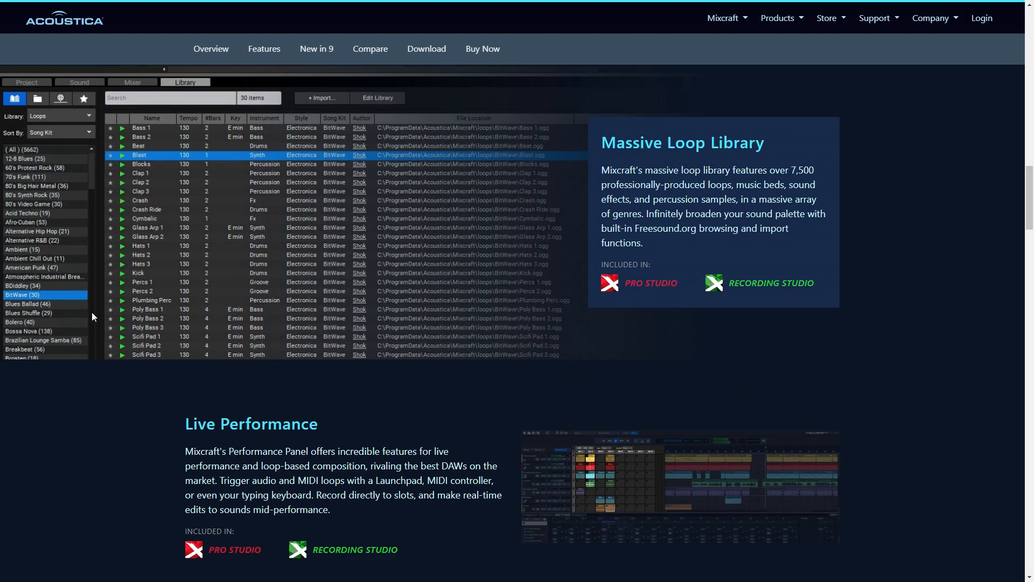
pyautogui.scroll(-3)
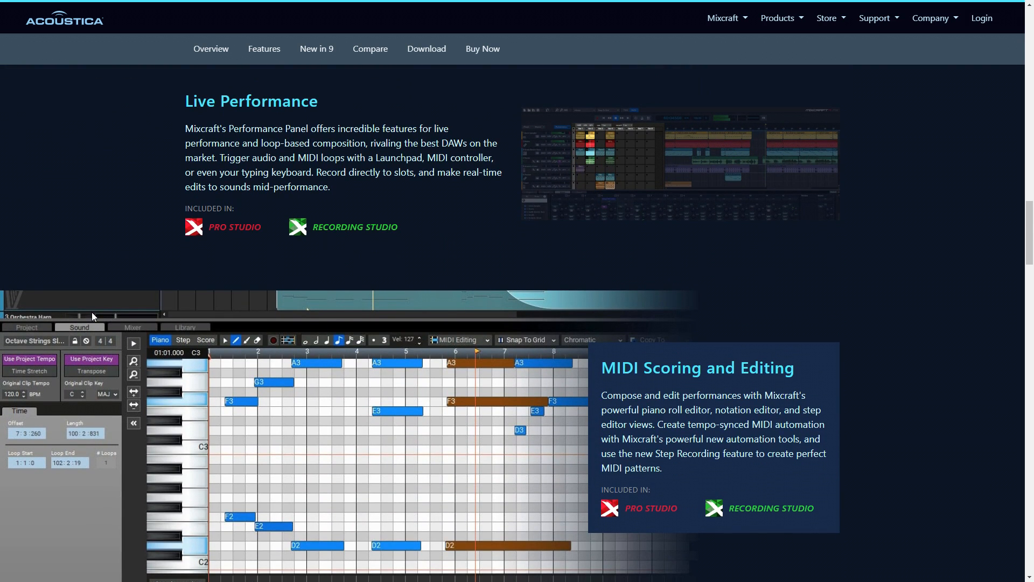
pyautogui.scroll(-3)
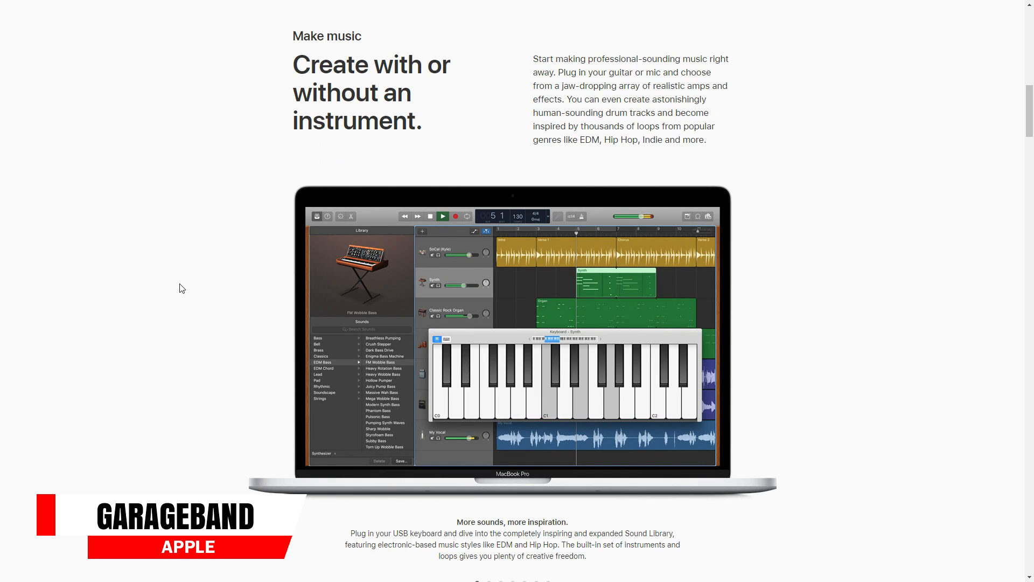
# Scroll the GarageBand page past drummer, synth and lessons to 'You run the studio'.
pyautogui.scroll(-3)
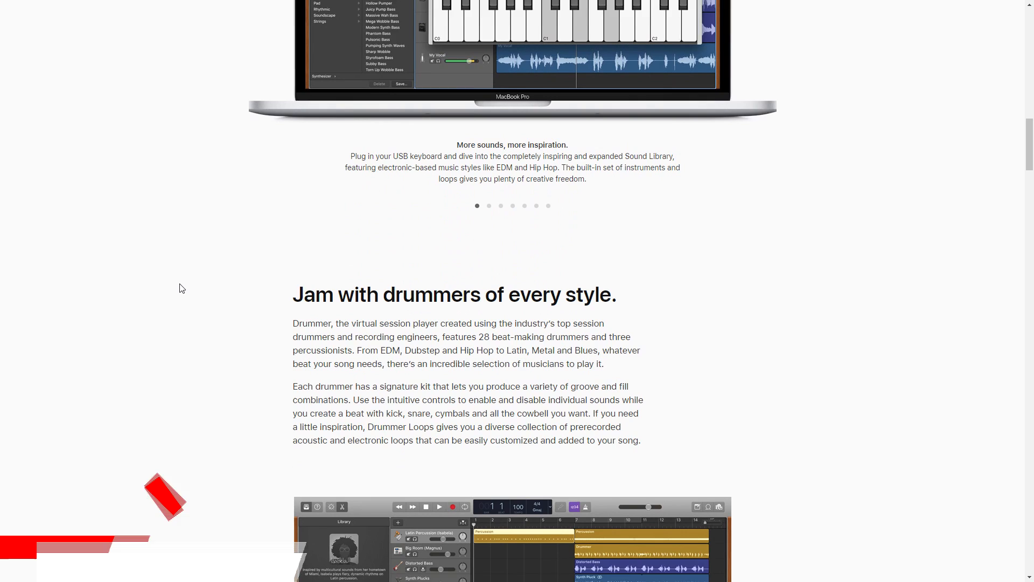
pyautogui.scroll(-3)
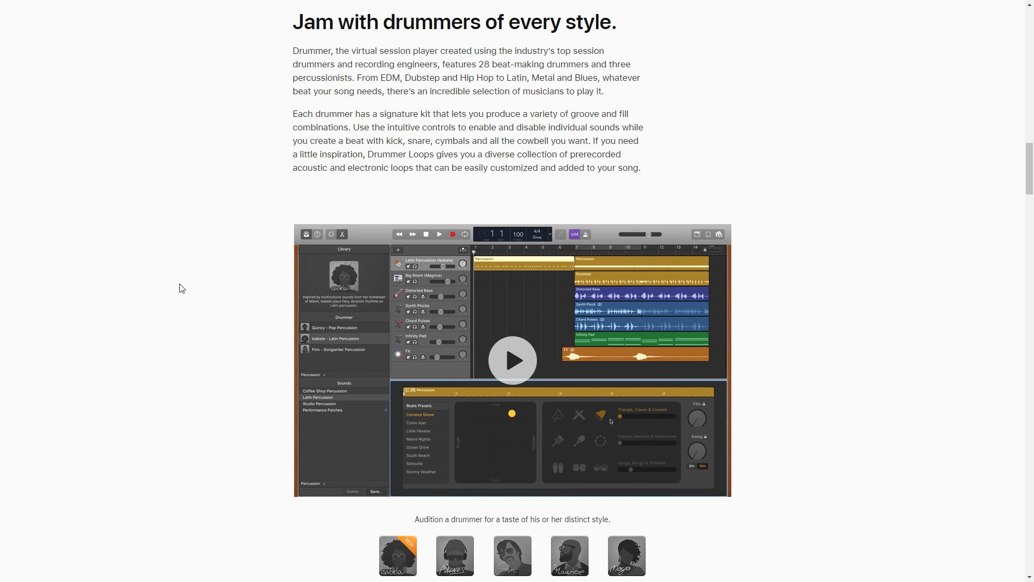
pyautogui.scroll(-3)
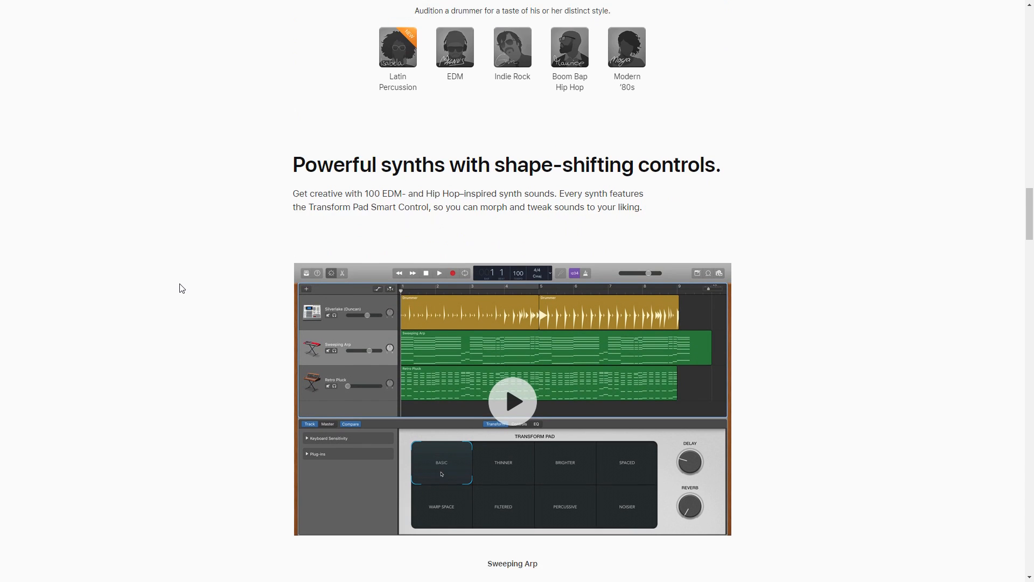
pyautogui.scroll(-3)
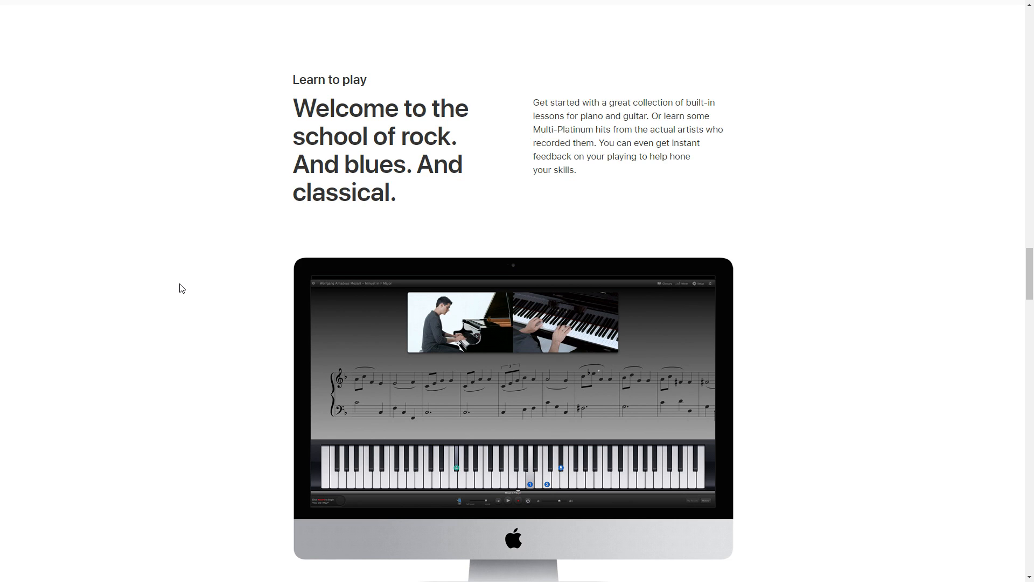
pyautogui.scroll(-3)
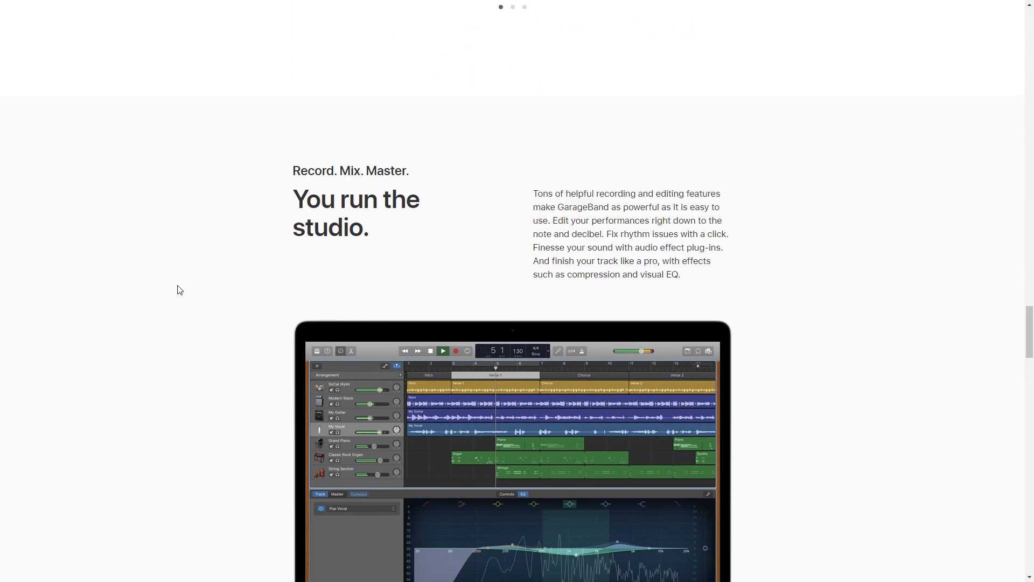
pyautogui.scroll(-3)
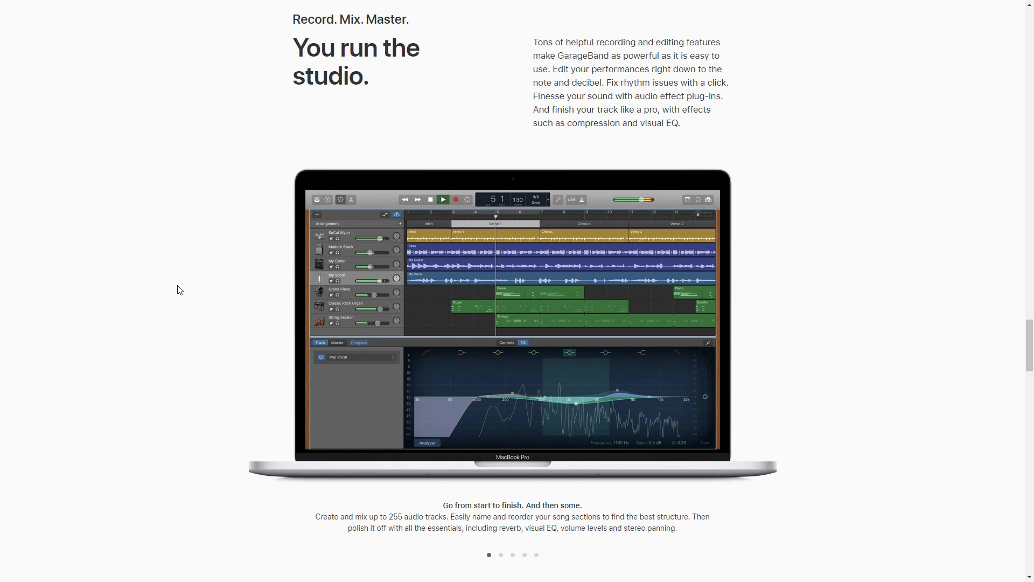
pyautogui.moveTo(467, 546)
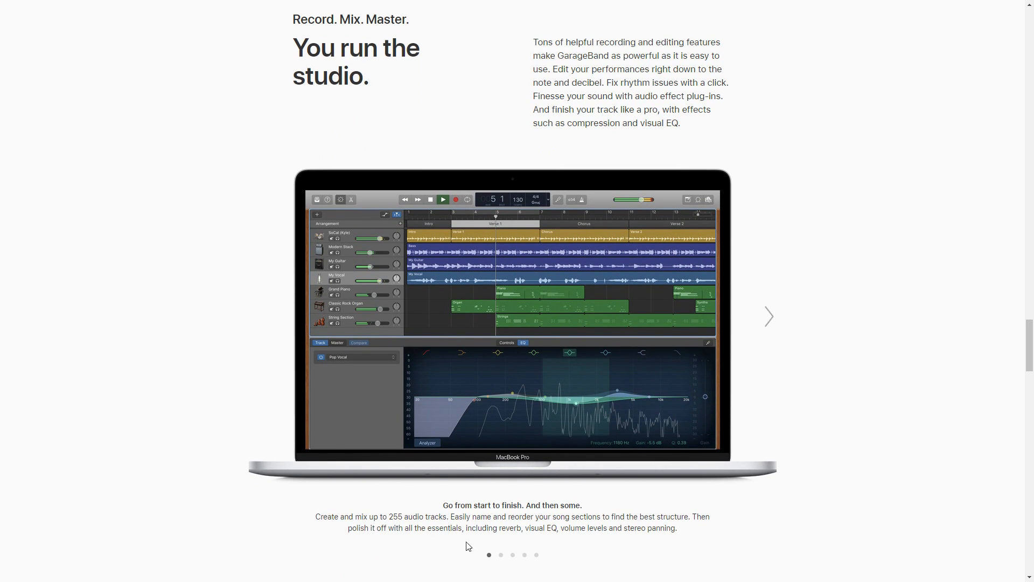
# Step through the multi-take recording, Flex Time and Smart Controls slides, then revisit them.
pyautogui.click(500, 554)
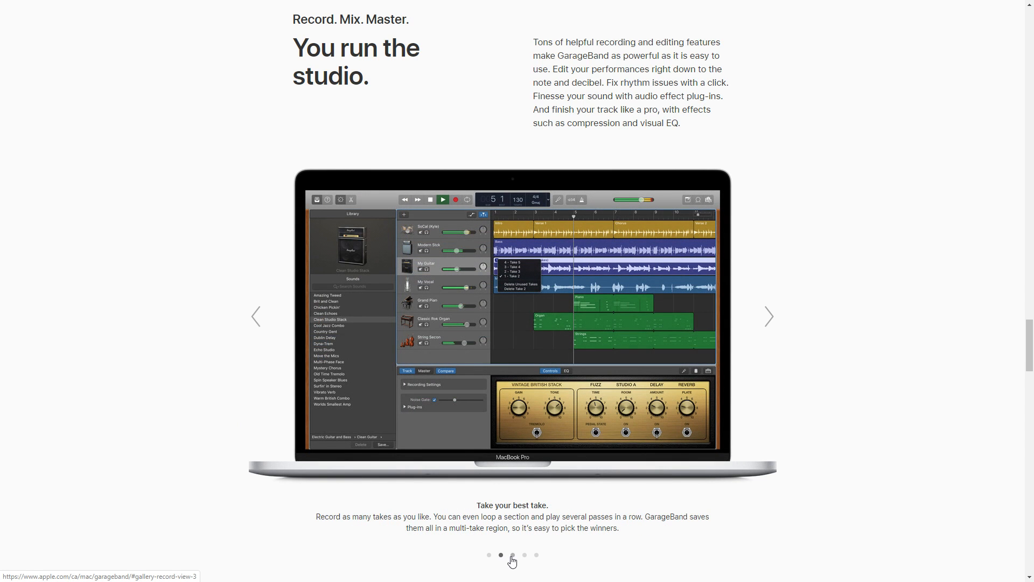
pyautogui.click(524, 555)
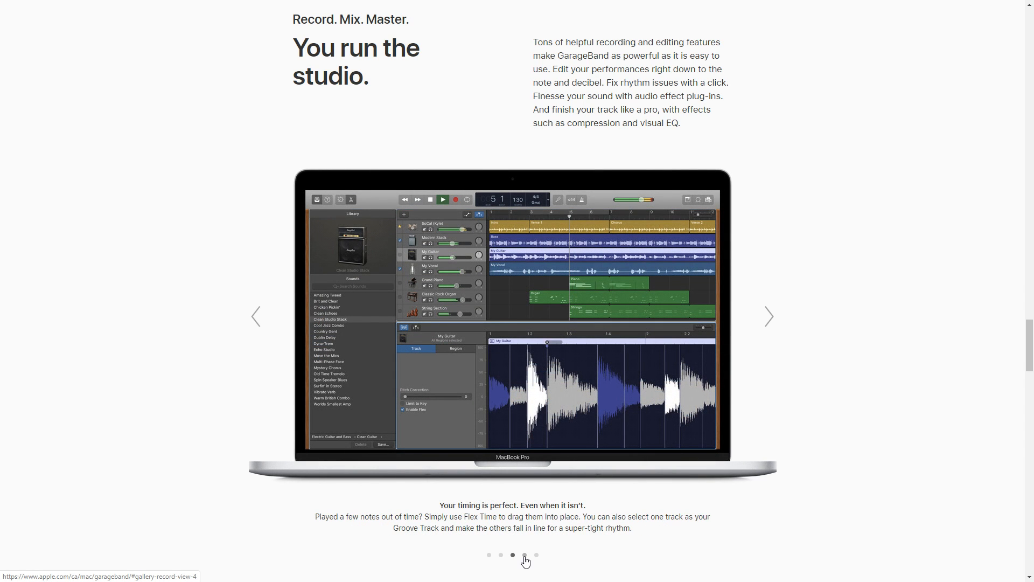
pyautogui.click(537, 555)
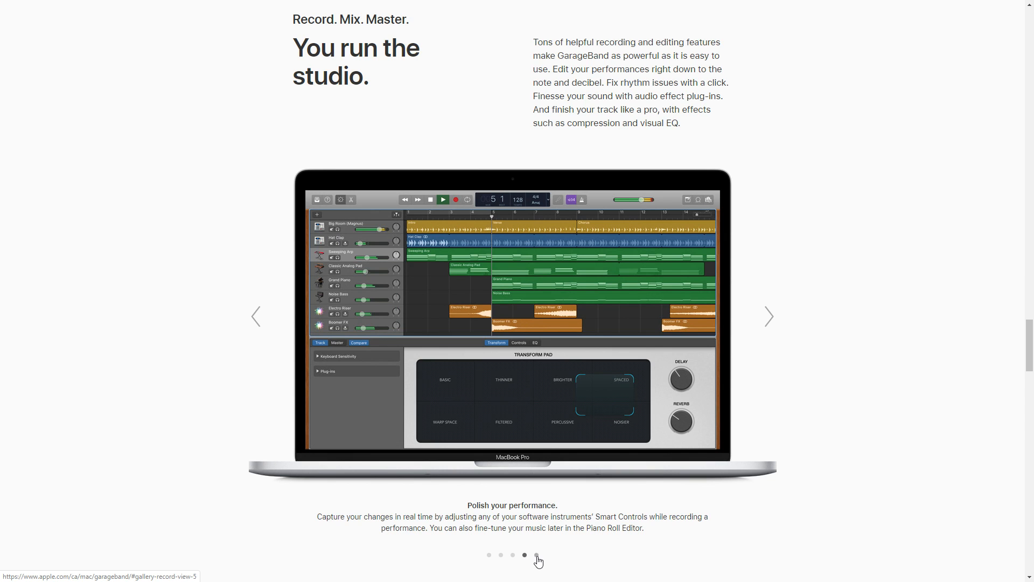
pyautogui.click(500, 554)
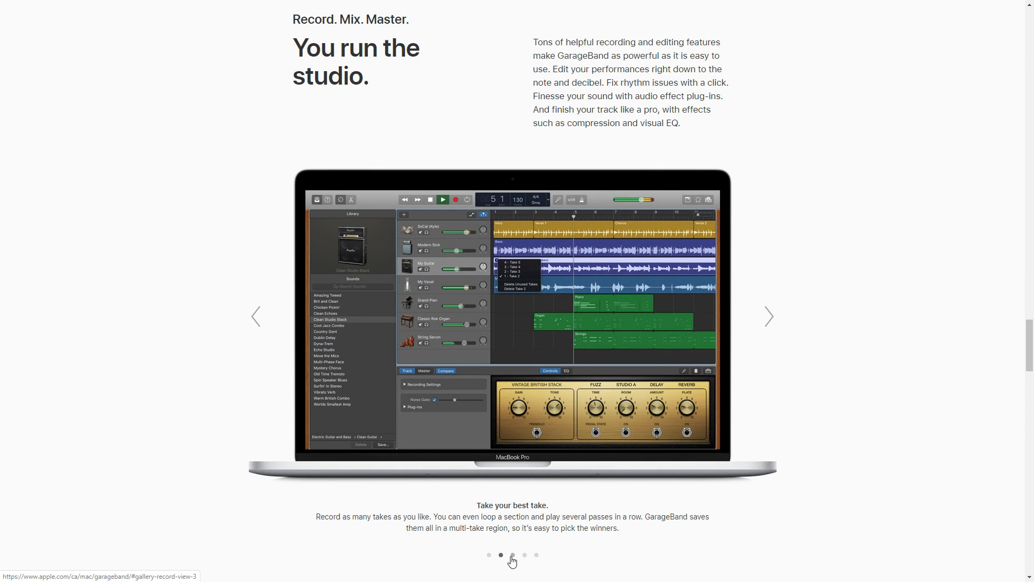
pyautogui.click(524, 554)
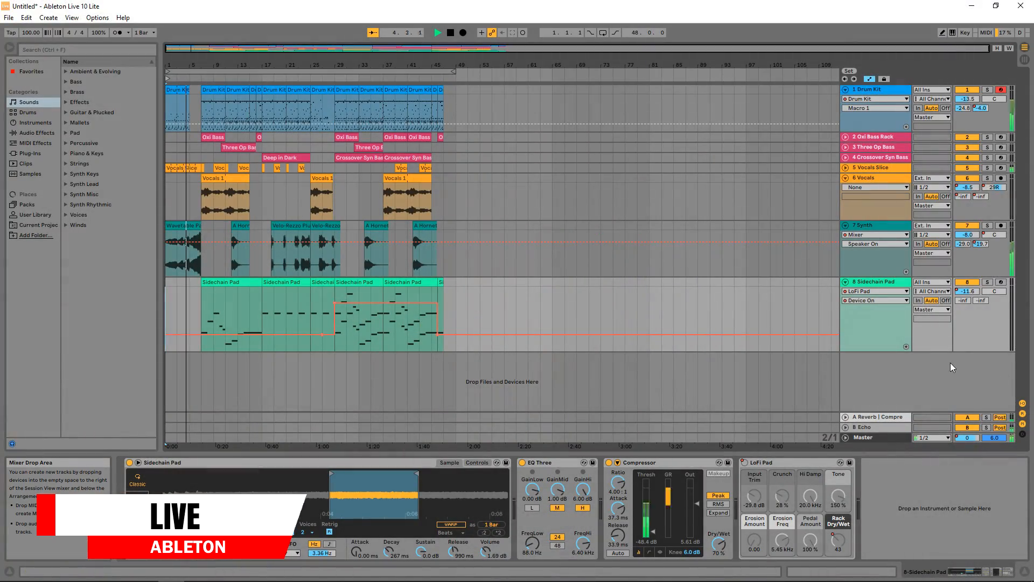
# Switch the demo set to Session View.
pyautogui.click(870, 282)
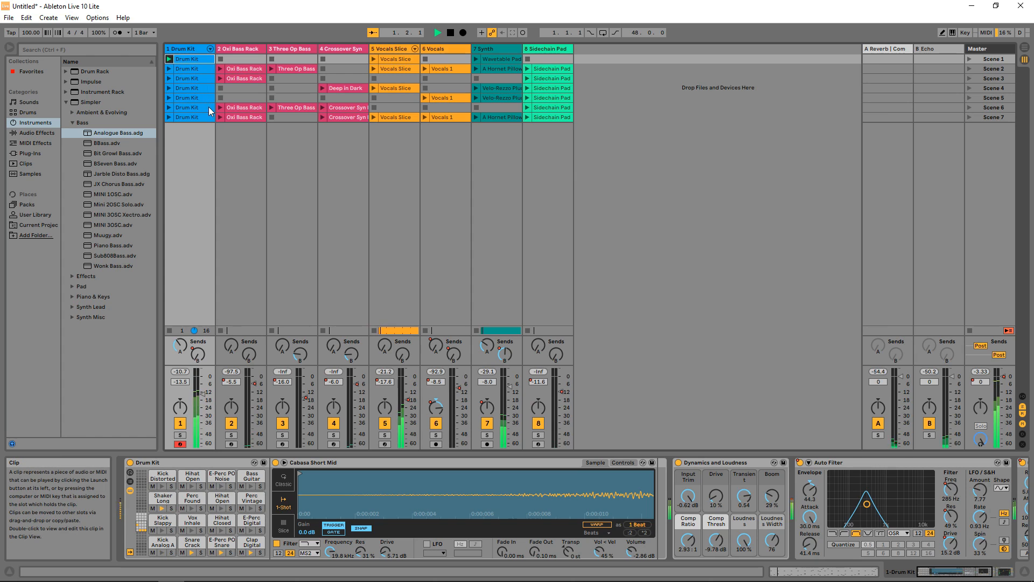
# Launch a clip in the session grid so tracks start playing.
pyautogui.click(296, 69)
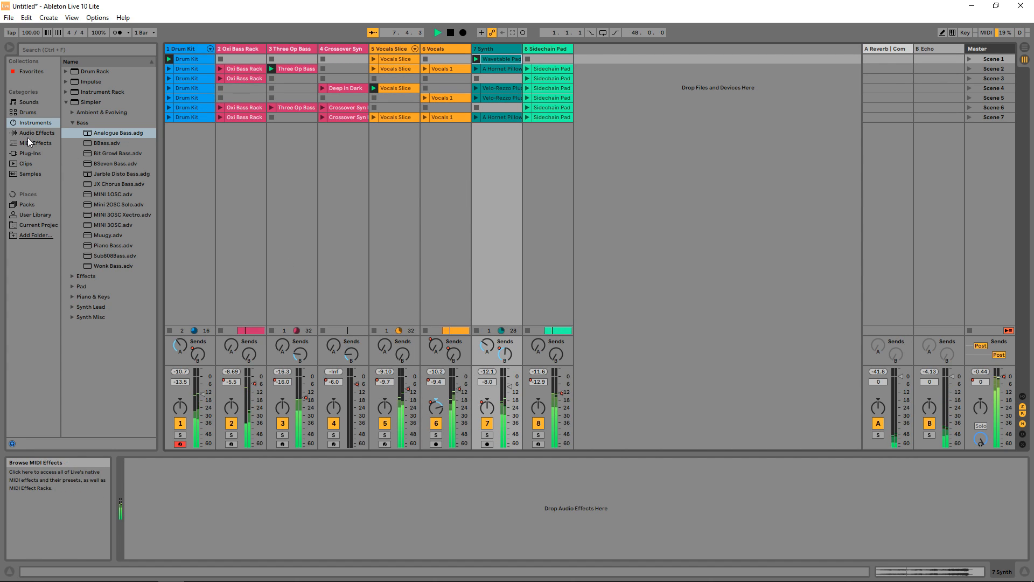
# Load the Brick Wall and Kick Reducer compressor presets onto the Synth track.
pyautogui.click(35, 133)
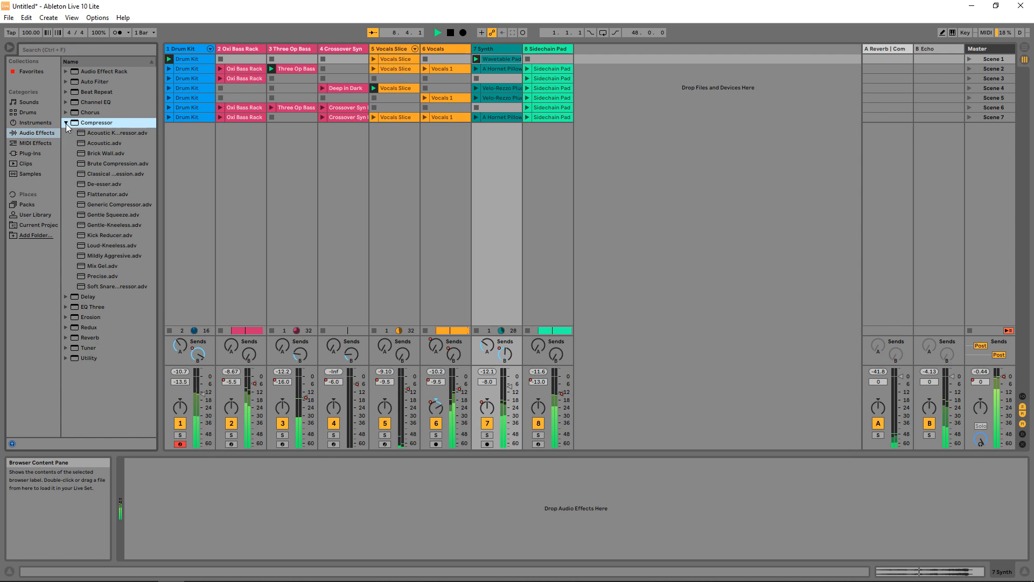
pyautogui.click(105, 153)
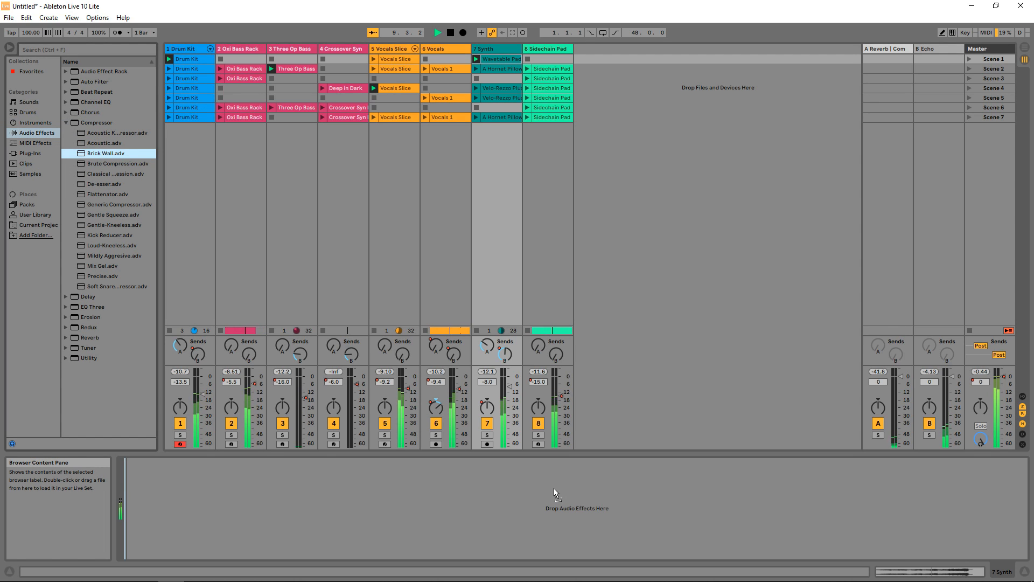
pyautogui.doubleClick(105, 153)
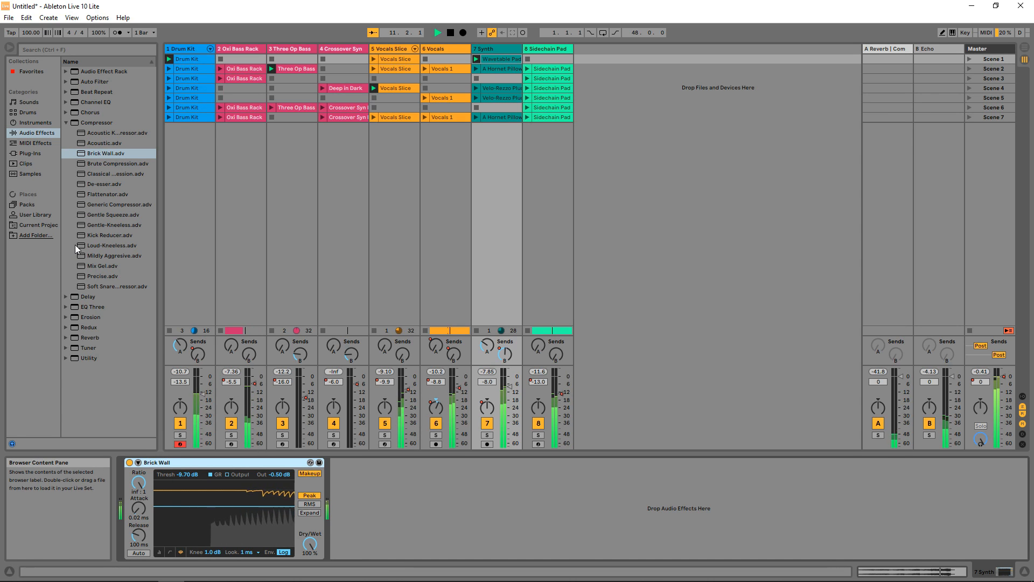
pyautogui.doubleClick(109, 235)
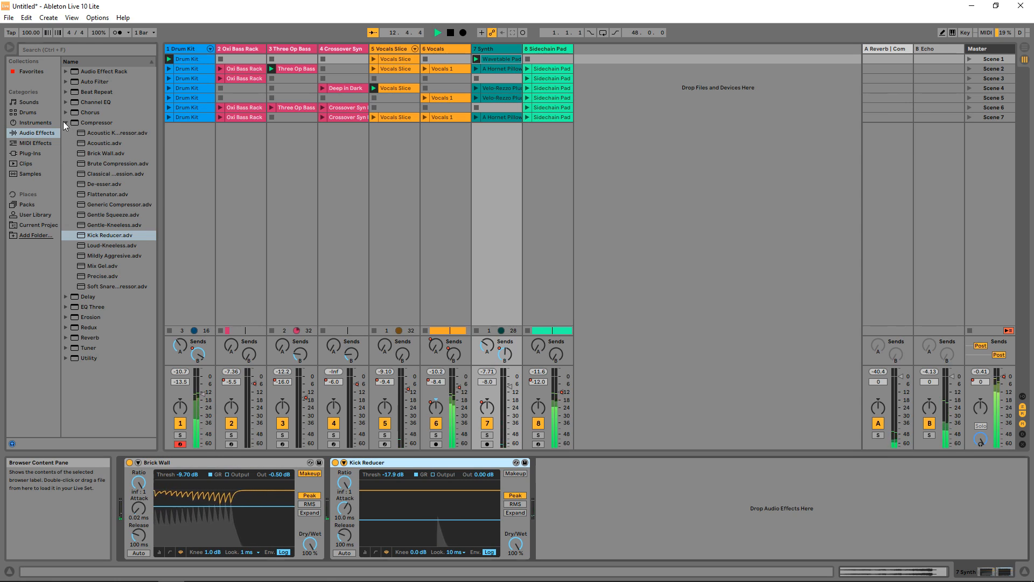
# Collapse the Compressor presets, browse Chorus presets, and return to Arrangement View.
pyautogui.click(65, 123)
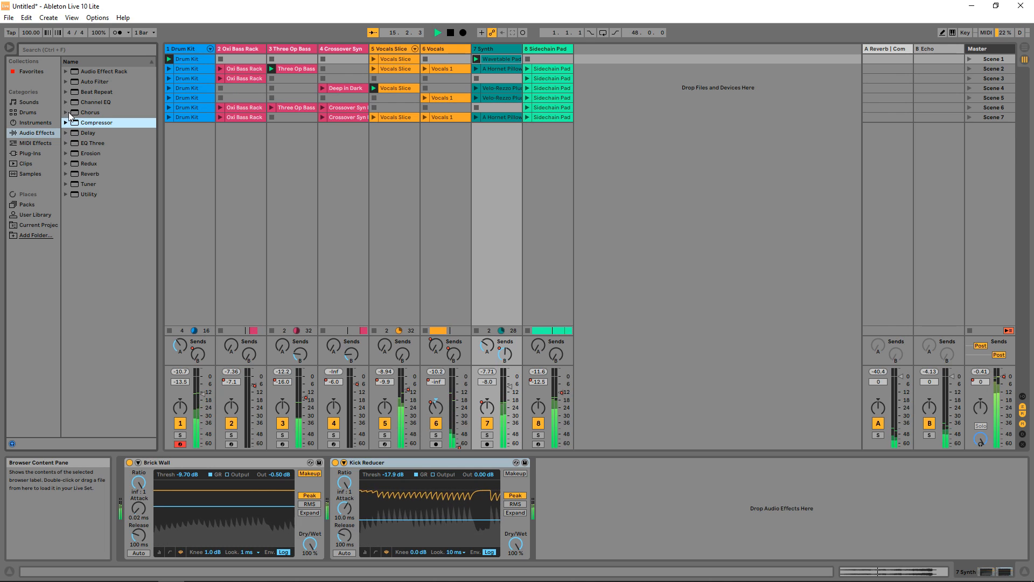
pyautogui.click(65, 112)
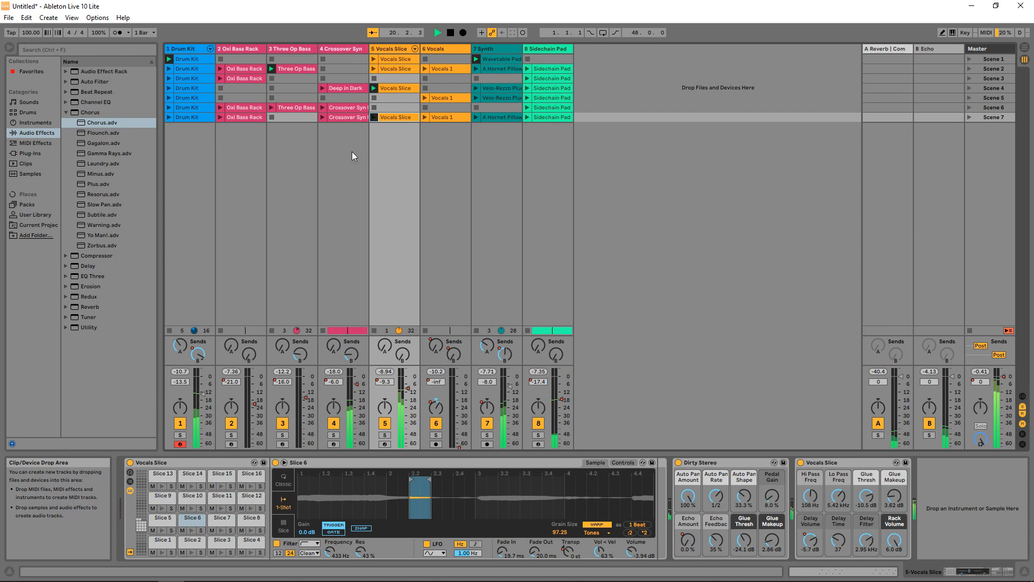
pyautogui.press('Tab')
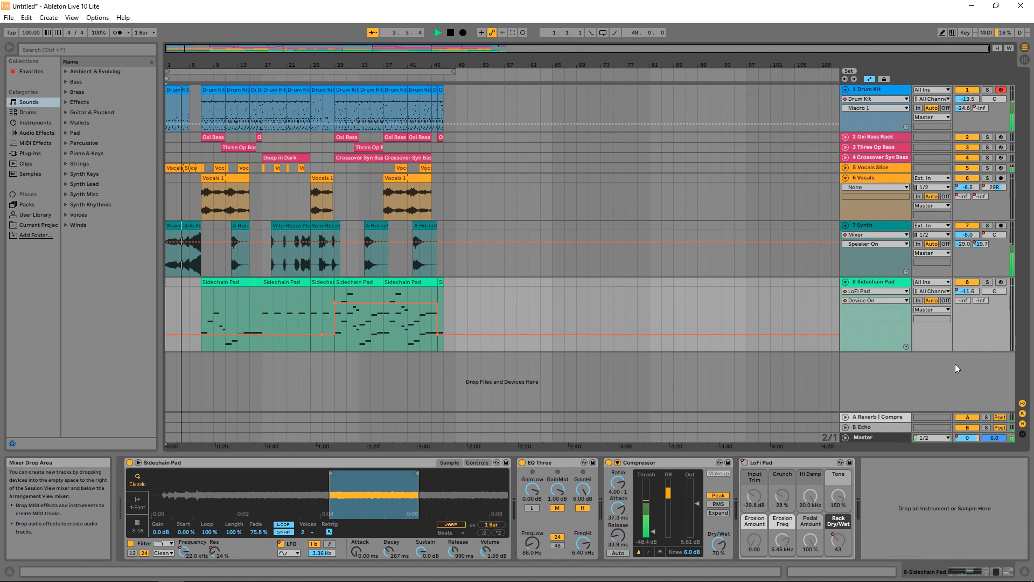